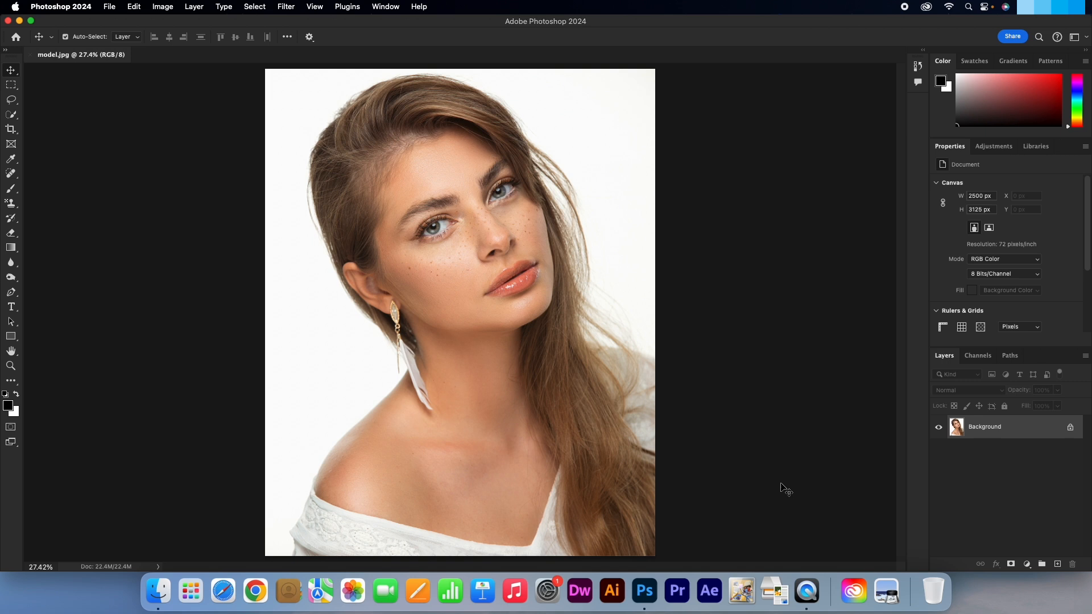
pyautogui.moveTo(514, 453)
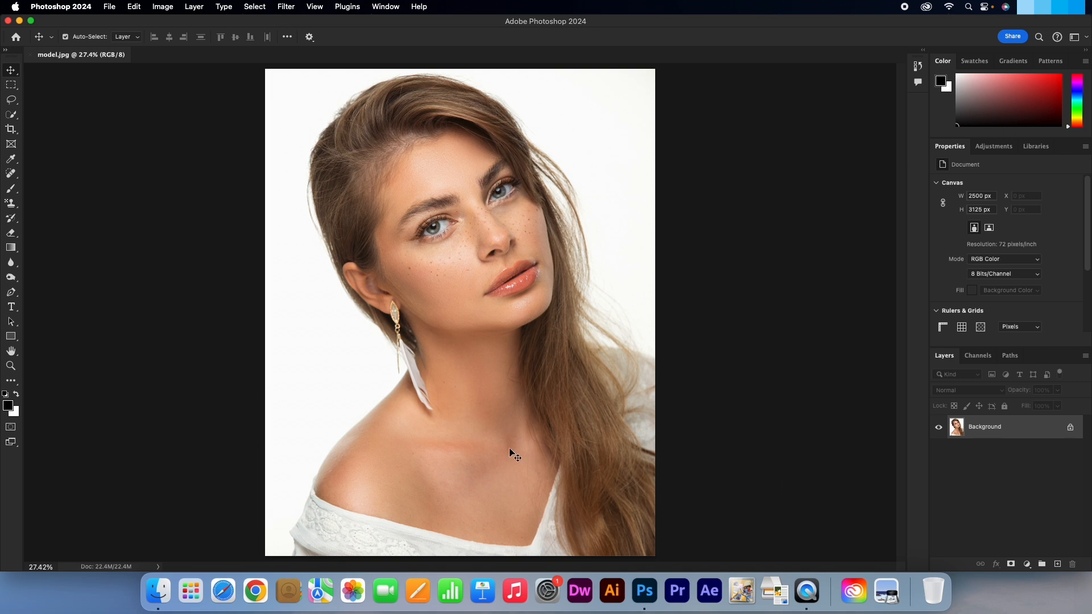
pyautogui.moveTo(481, 447)
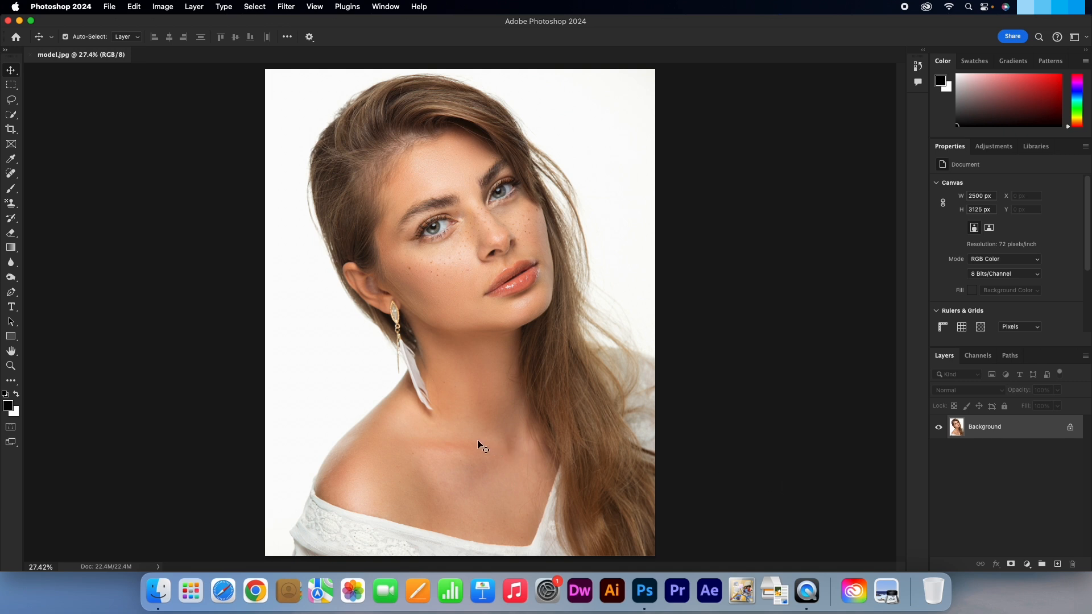
pyautogui.moveTo(61, 423)
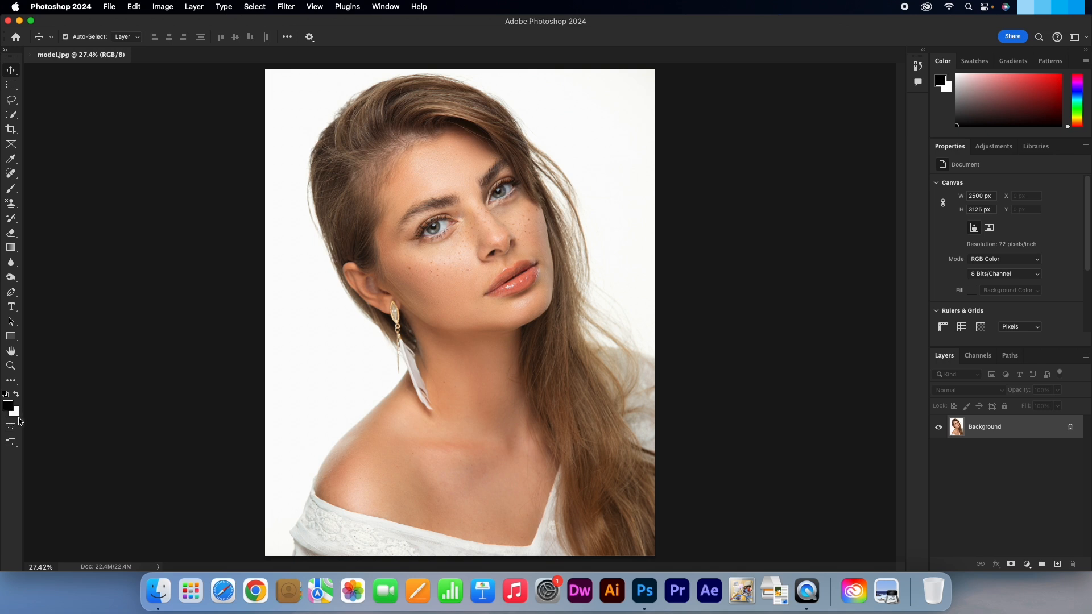
pyautogui.moveTo(196, 15)
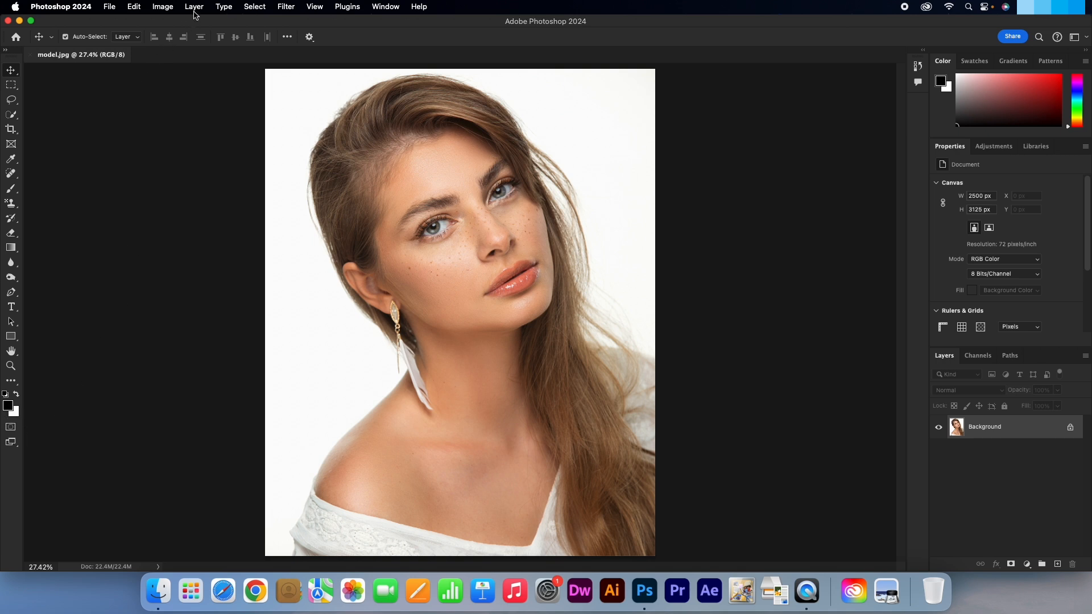
# - Add a Gradient Map 1 adjustment layer above the Background layer
pyautogui.click(194, 6)
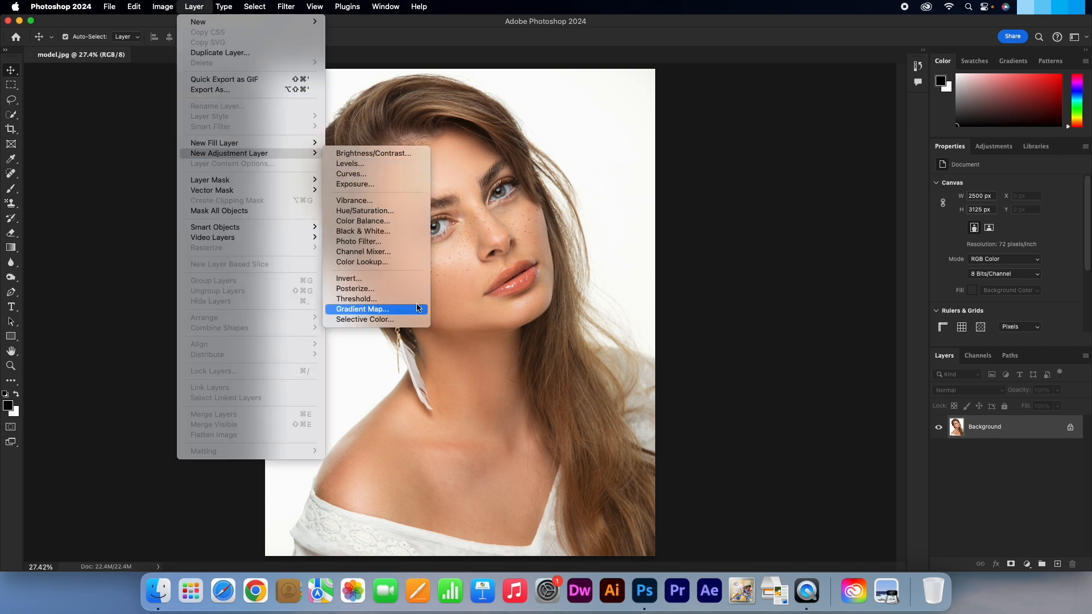
pyautogui.click(362, 310)
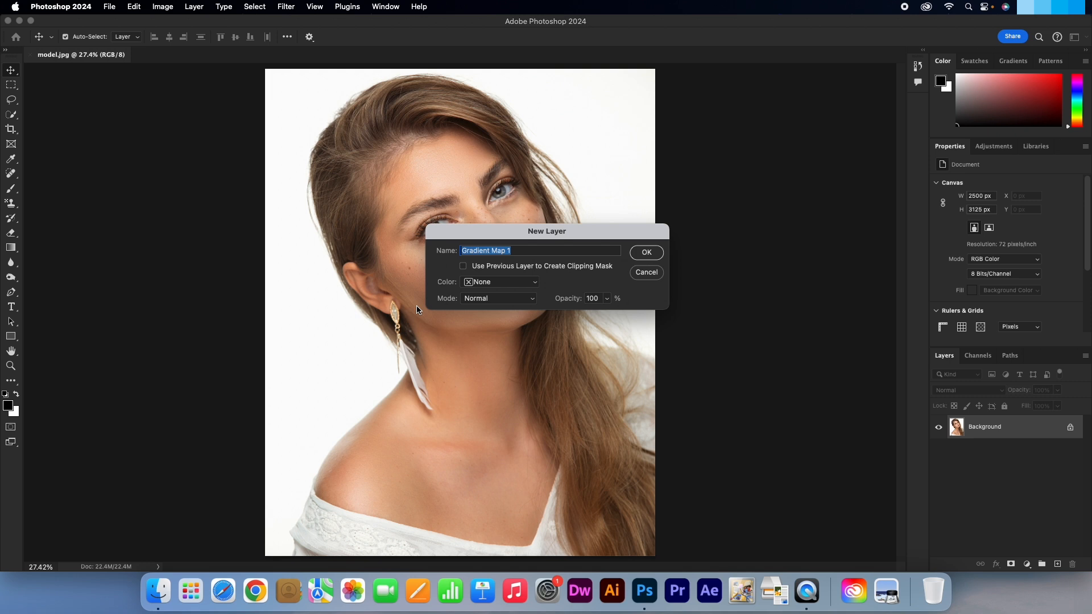
pyautogui.click(645, 251)
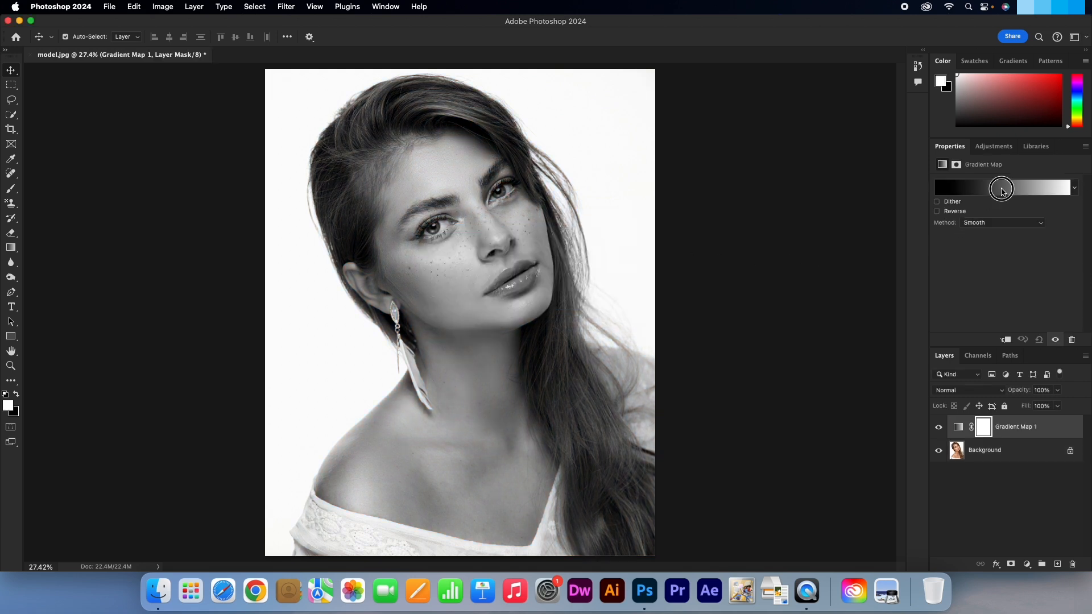
# - Set the gradient's left shadow stop to navy blue, hex 1f2d4d
pyautogui.click(1001, 189)
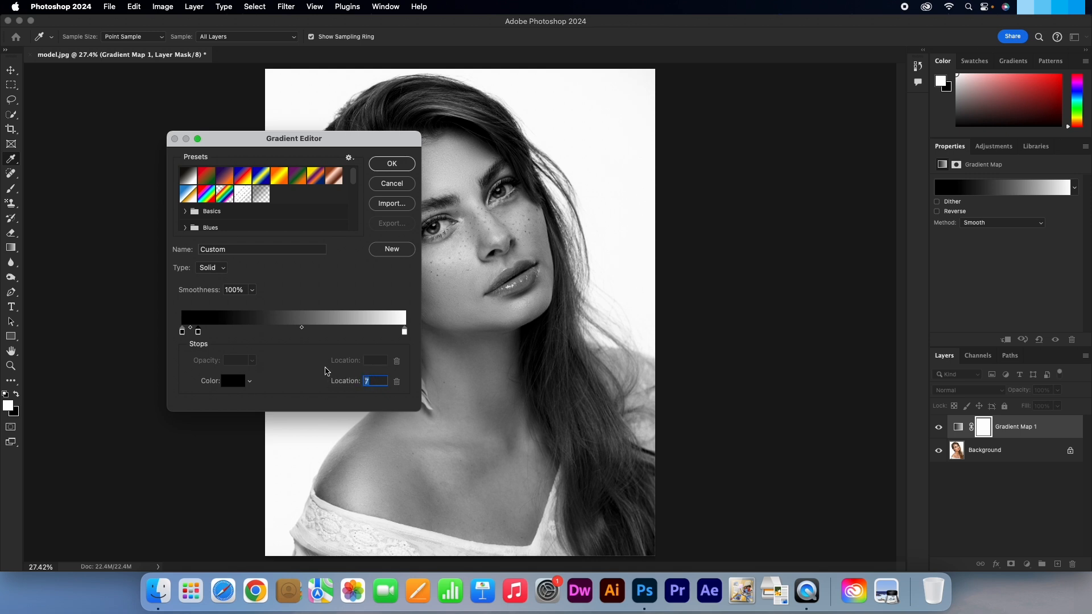
pyautogui.click(233, 380)
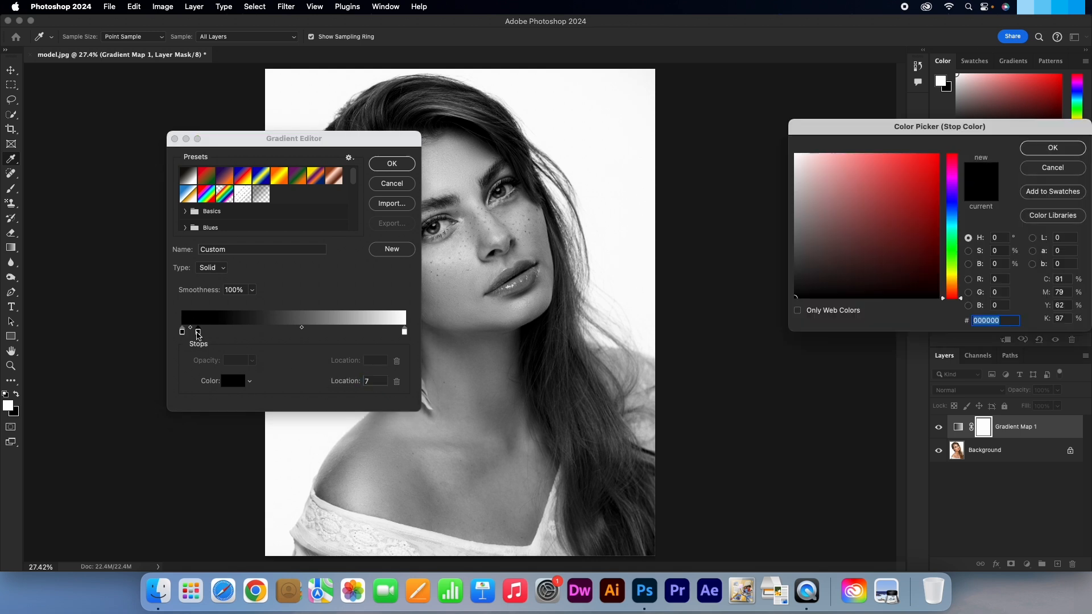
pyautogui.moveTo(940, 126); pyautogui.dragTo(813, 138)
pyautogui.write('1')
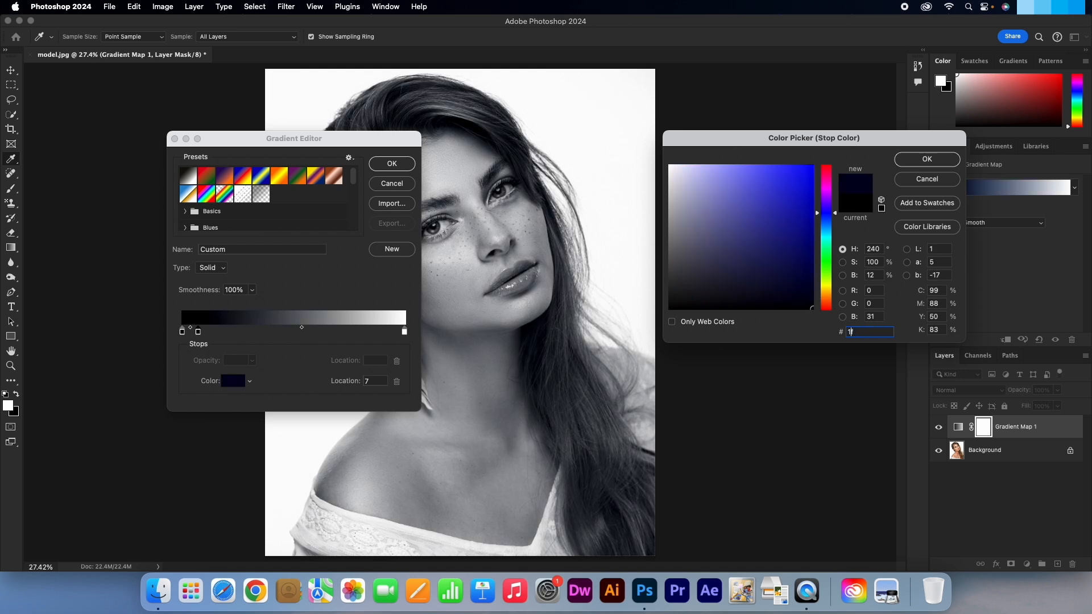
pyautogui.write('f2d4d')
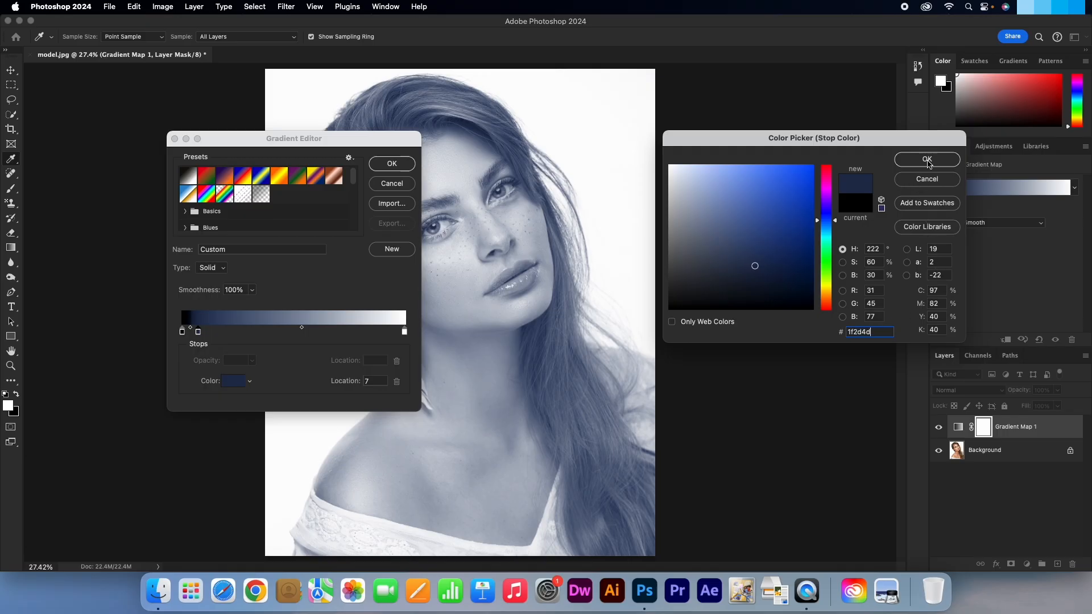
pyautogui.click(927, 160)
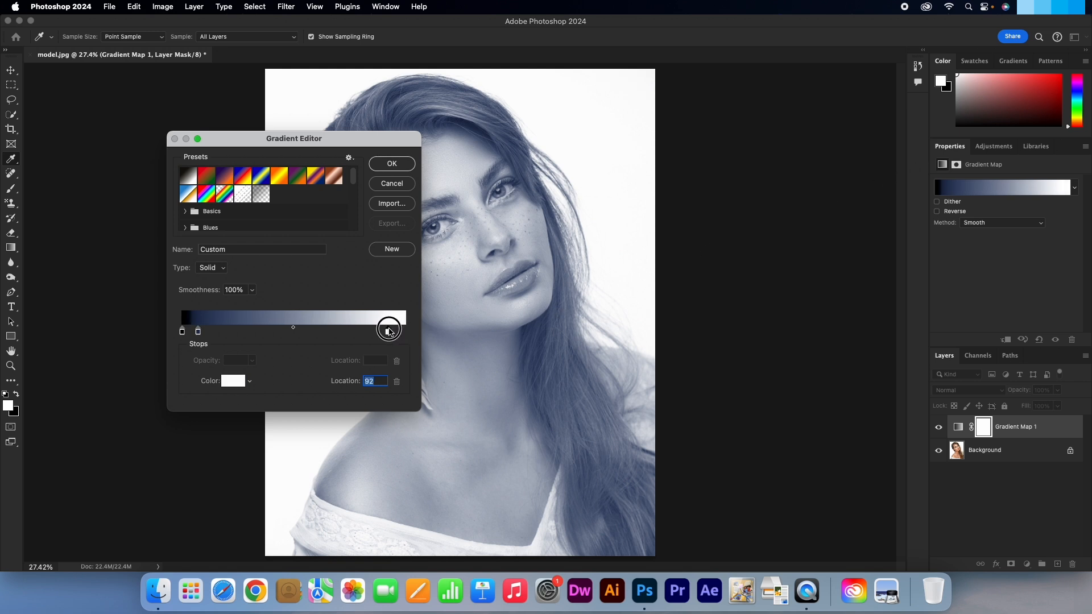
# - Move the highlight stop to 90%, colour it beige e0d1b8, and apply the gradient
pyautogui.moveTo(388, 329); pyautogui.dragTo(381, 329)
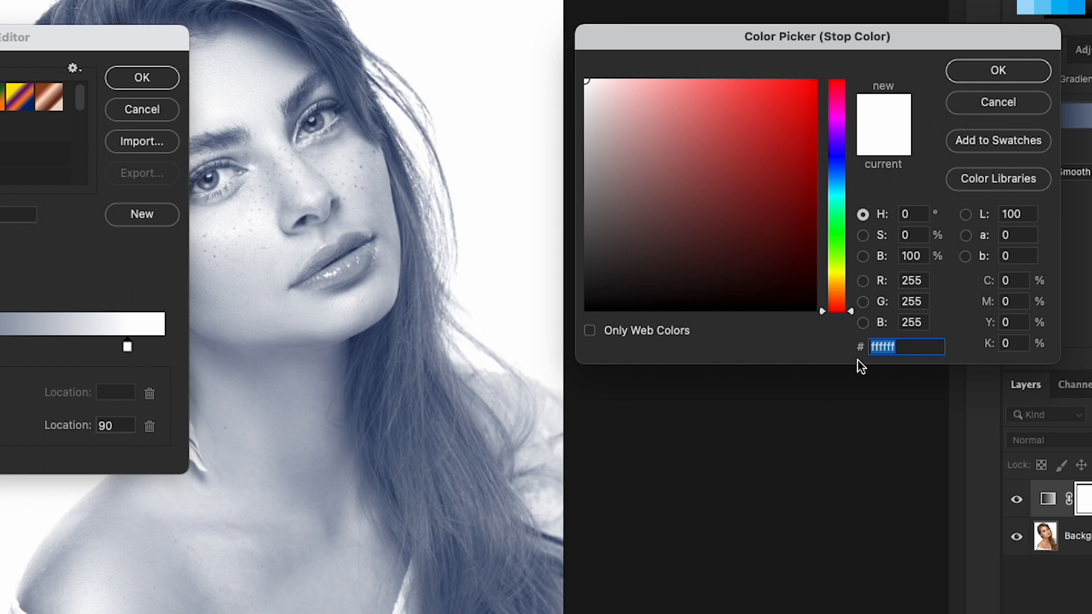
pyautogui.write('e0d1b8')
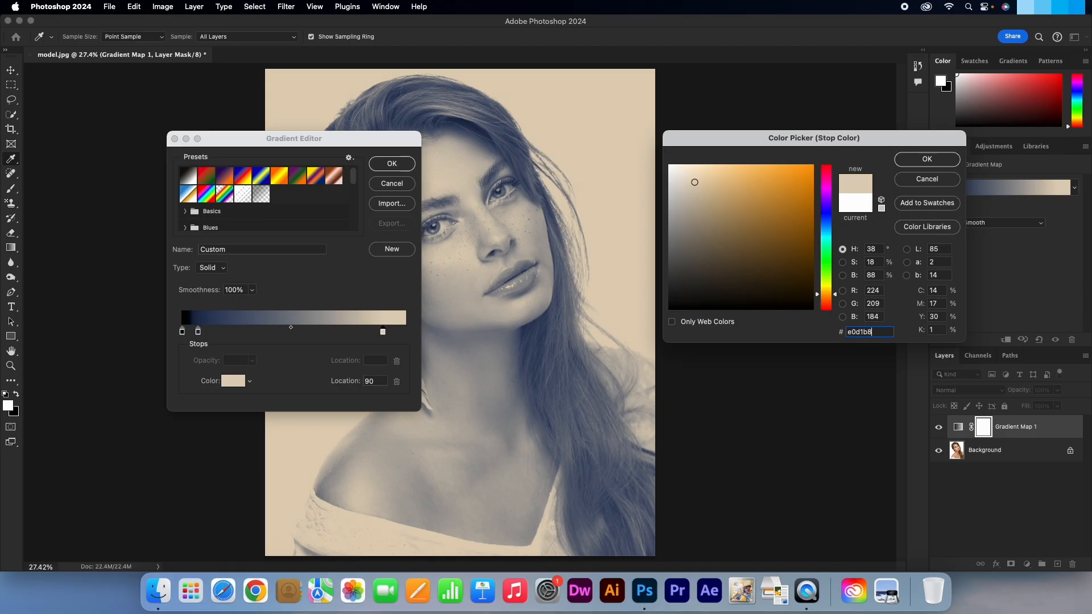
pyautogui.click(927, 159)
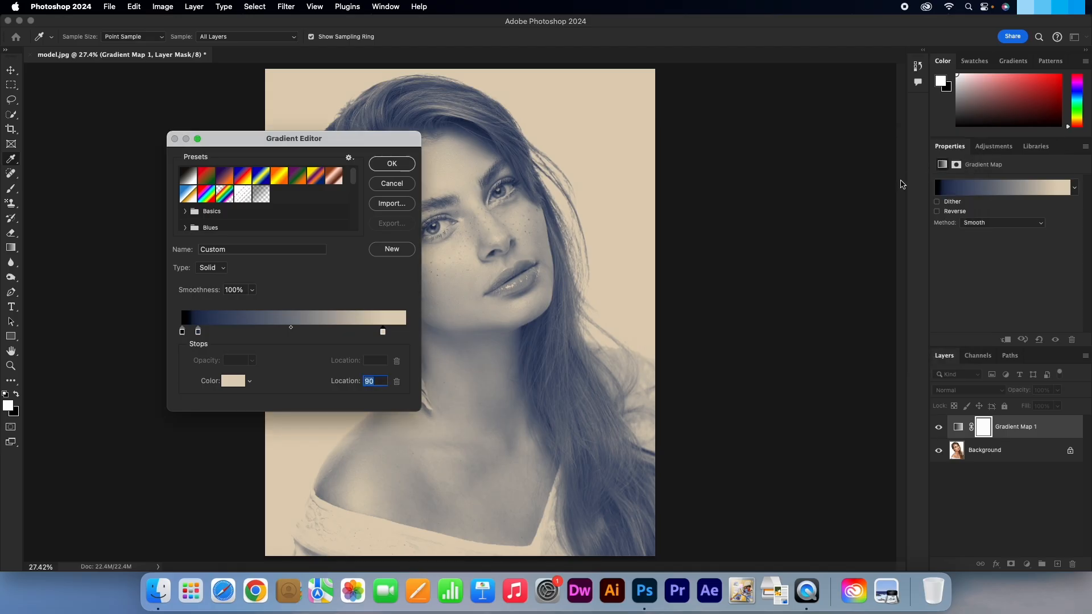
pyautogui.click(391, 163)
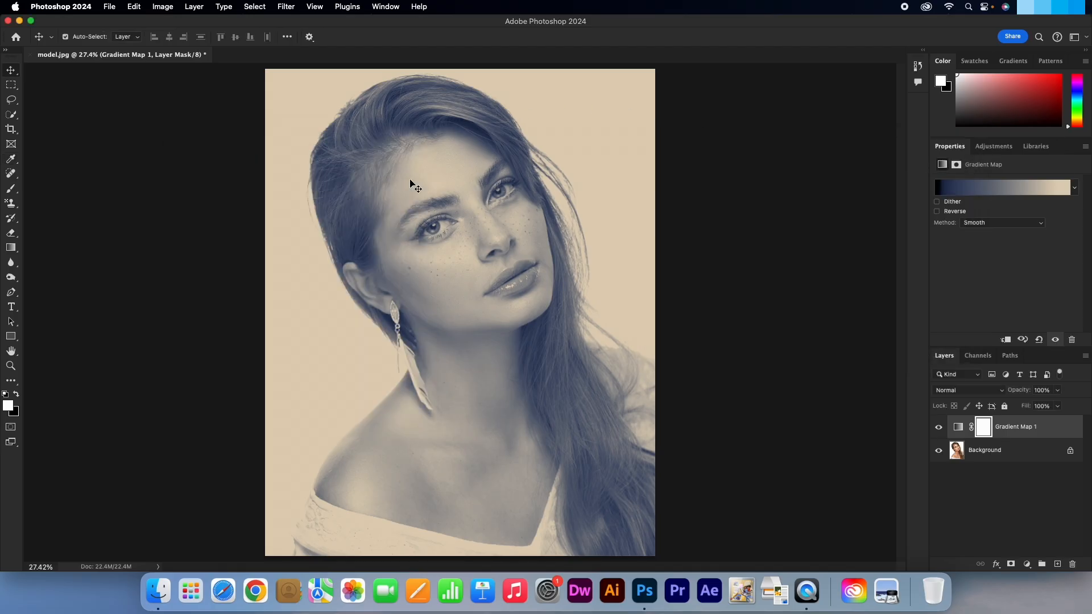
pyautogui.moveTo(744, 310)
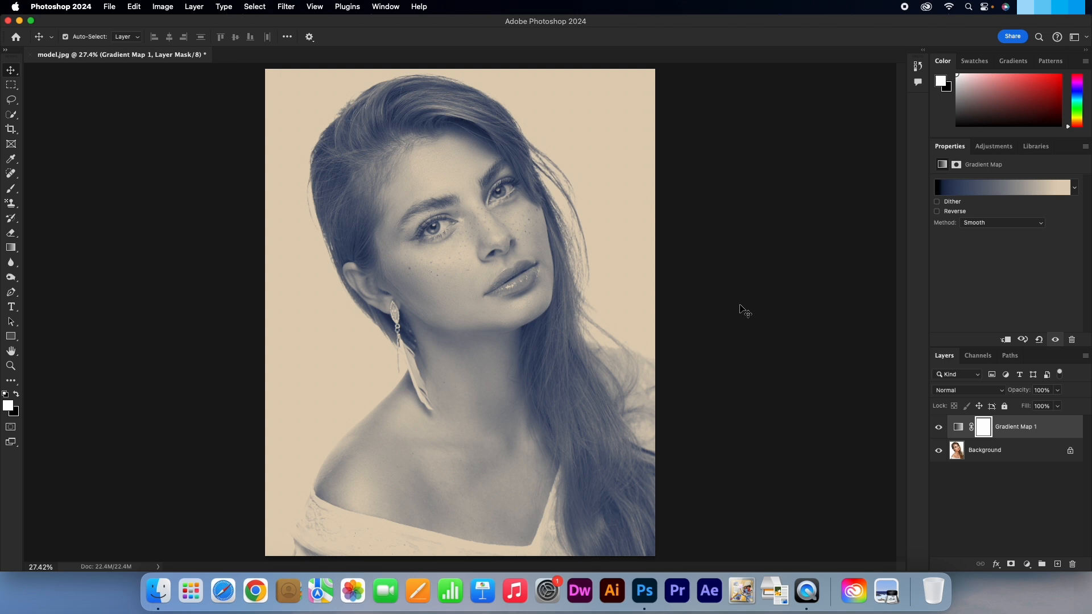
# - Reopen the Gradient Editor from the gradient preview in the Properties panel
pyautogui.click(1003, 186)
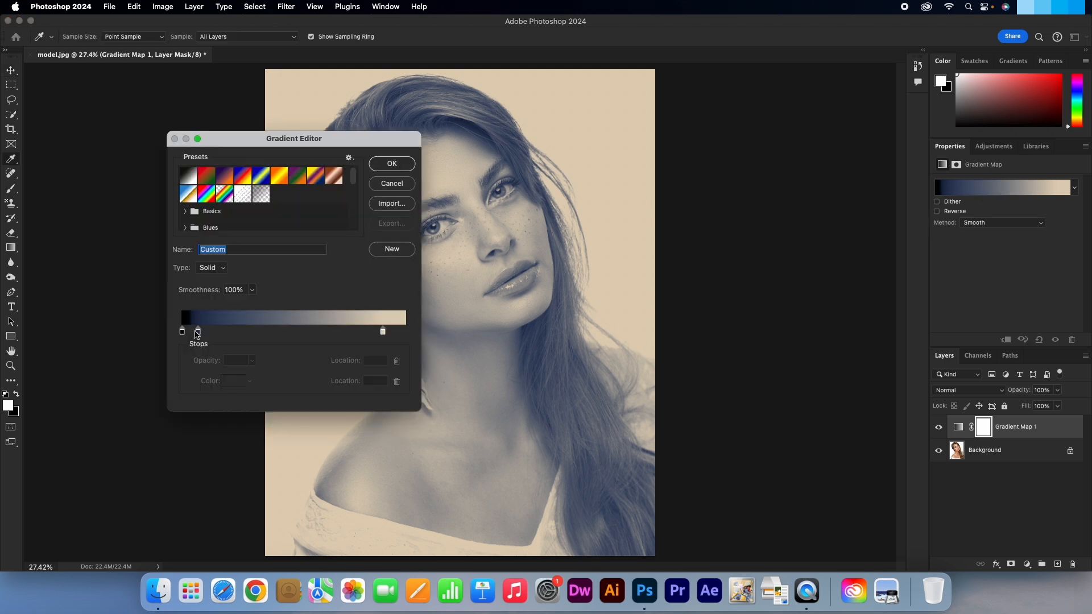
# - Recolour the gradient stops, trying pink f24875, then purple shadows and green highlights
pyautogui.click(198, 330)
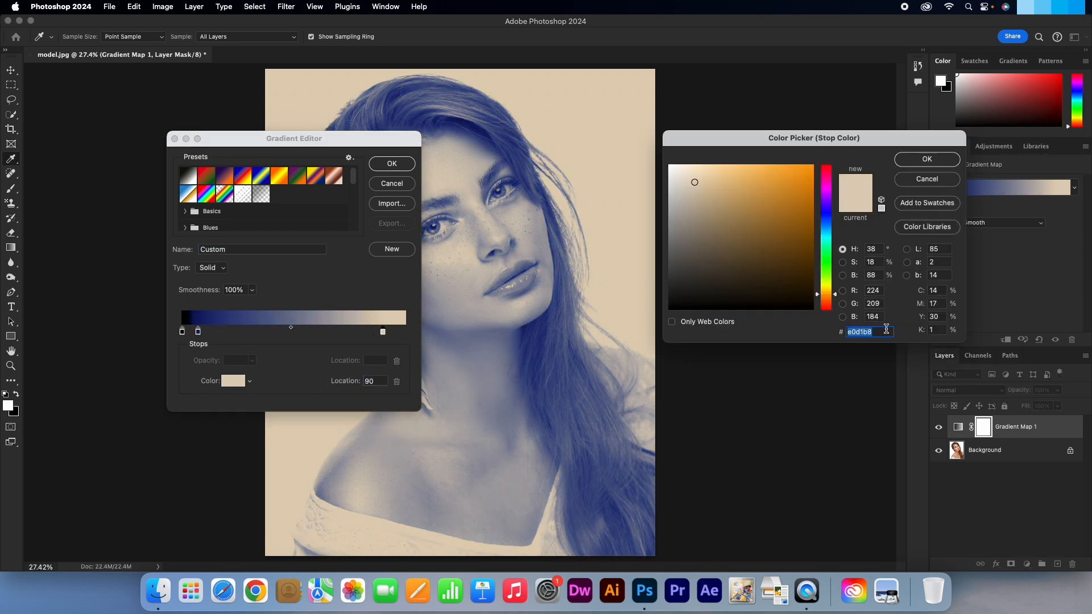
pyautogui.write('f24875')
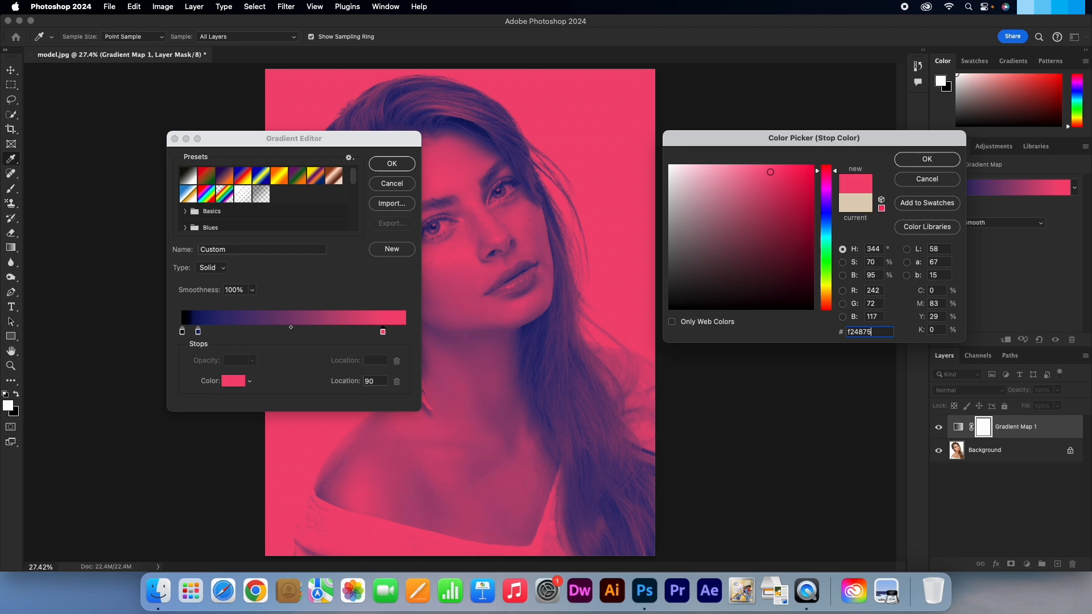
pyautogui.click(926, 158)
pyautogui.write('48')
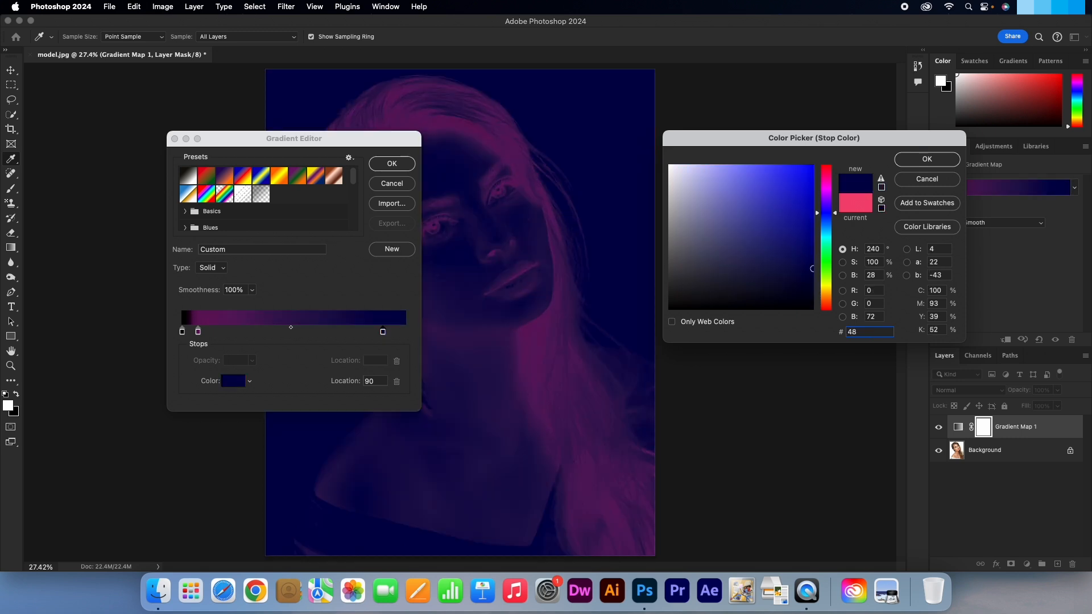
pyautogui.click(927, 159)
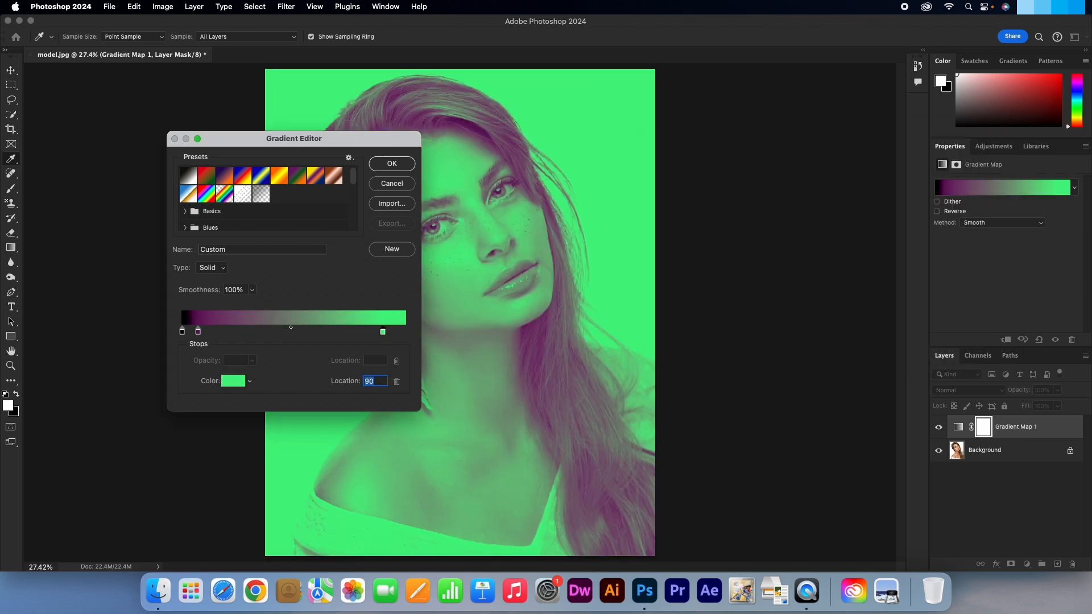
pyautogui.click(391, 164)
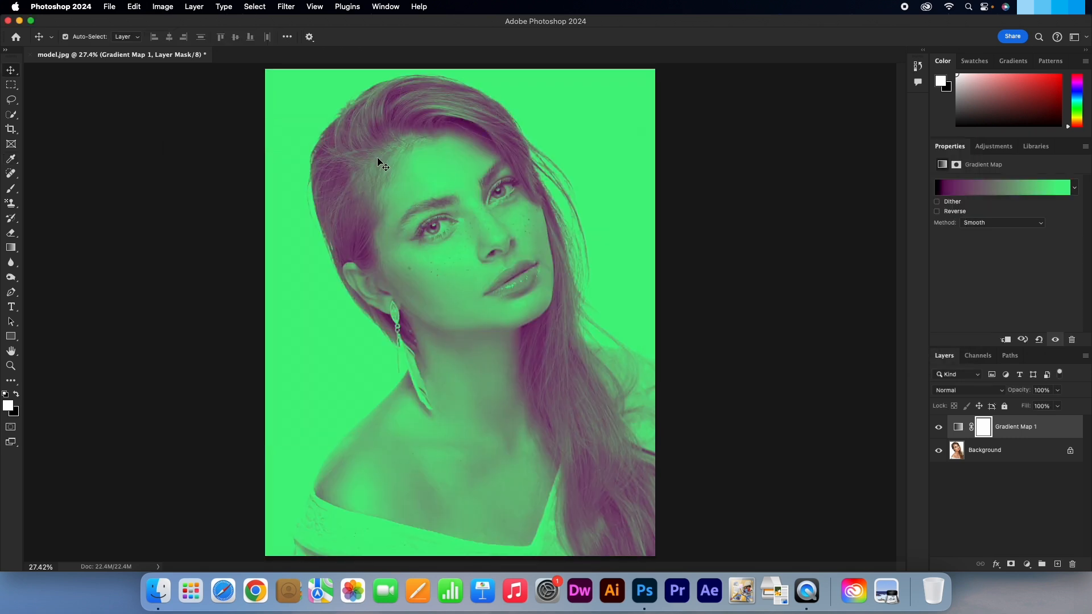